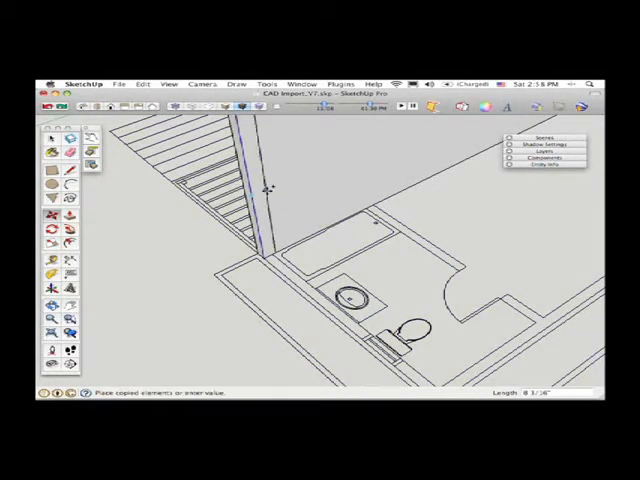
mouse_move(268, 253)
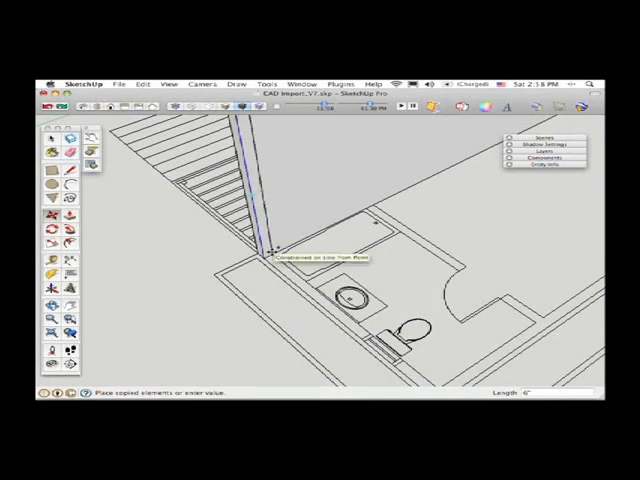